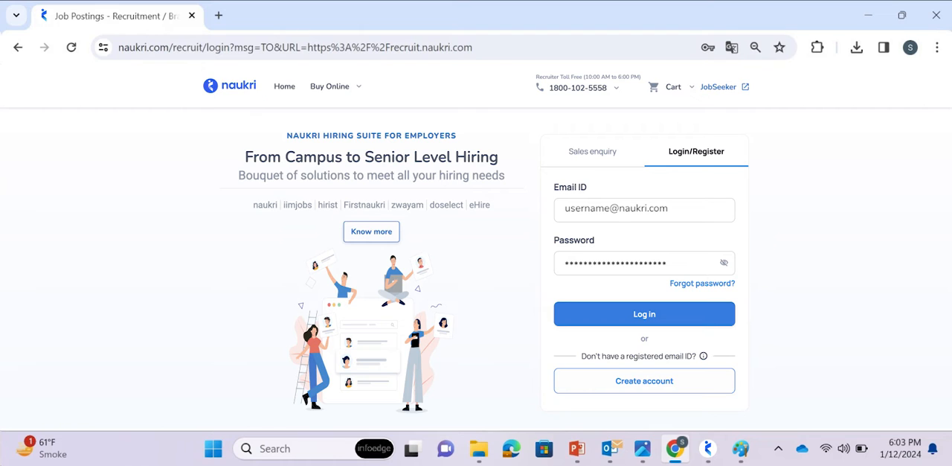
Submit Log in on the Naukri Recruiter page, revealing the Naukri Launcher requirement prompt
left_click(644, 312)
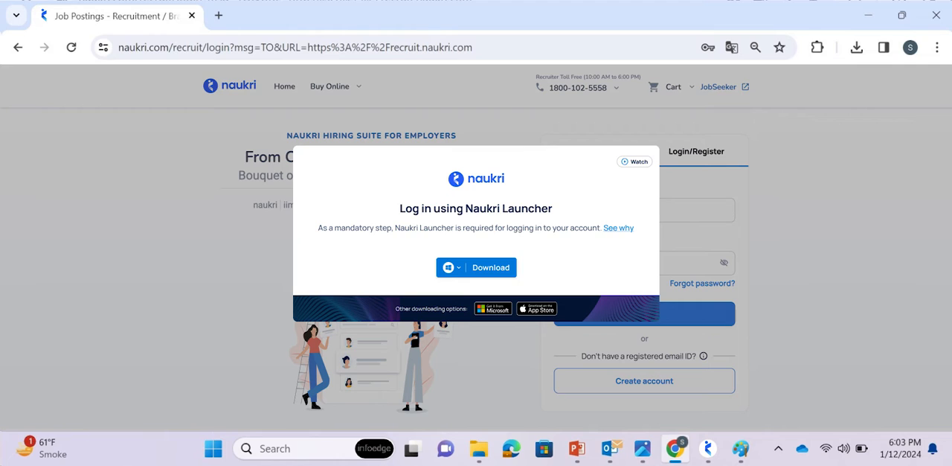
Download the Naukri Launcher installer from the prompt and run its setup
left_click(458, 268)
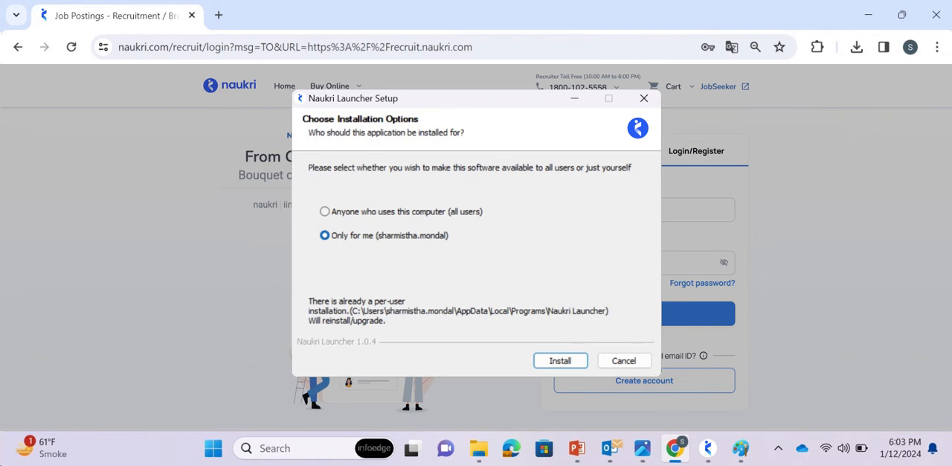
Install Naukri Launcher with 'Only for me', then finish setup with 'Run Naukri Launcher' ticked
left_click(559, 360)
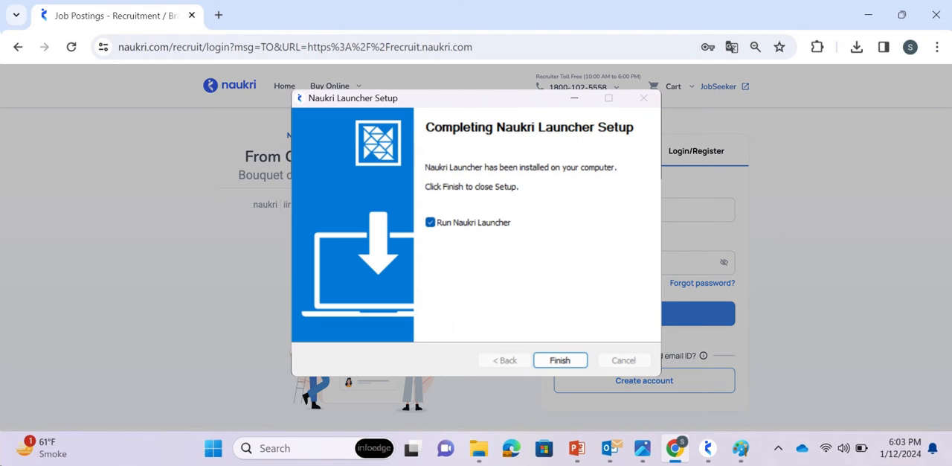
left_click(559, 360)
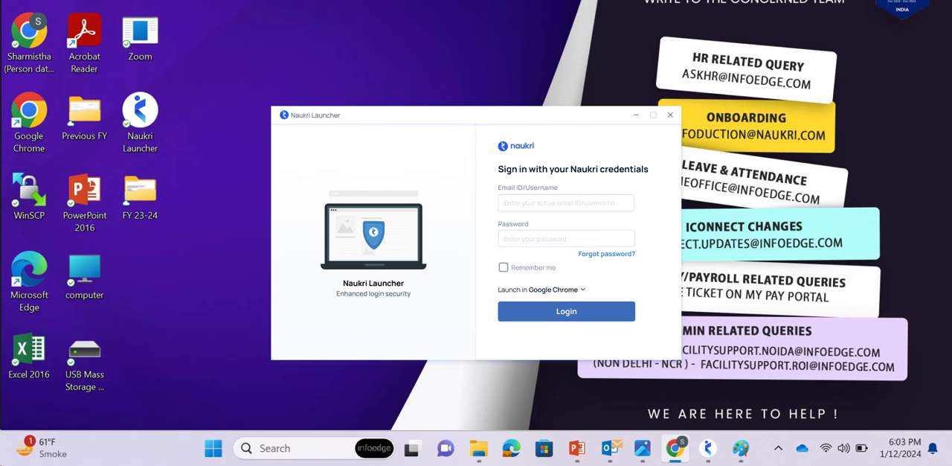
Sign in with email and password, Remember me on, launching in Google Chrome to reach the Recruiter dashboard
left_click(503, 268)
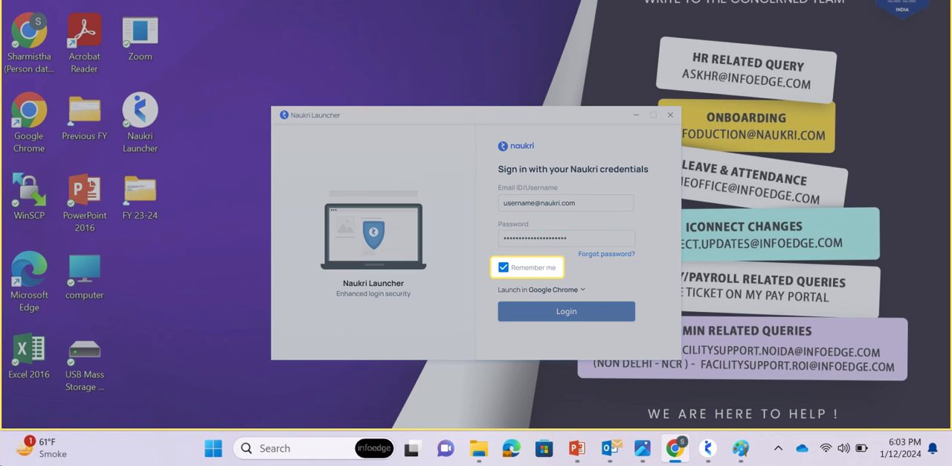
left_click(541, 288)
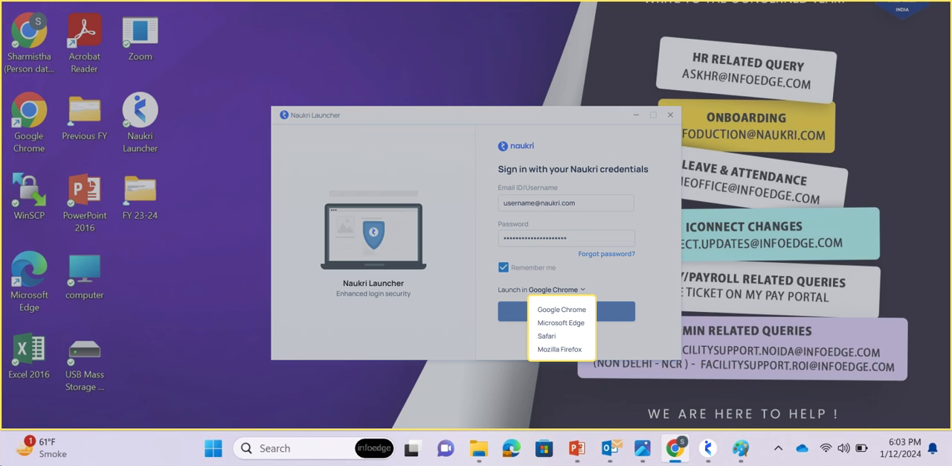
left_click(562, 310)
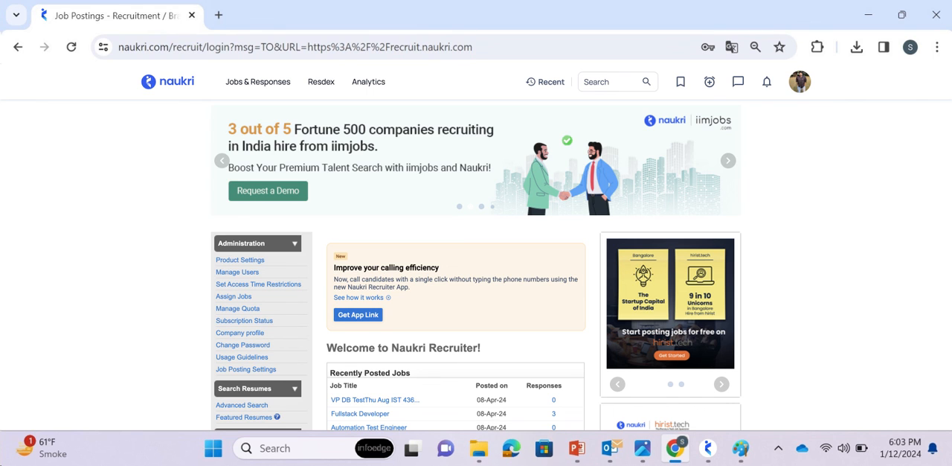